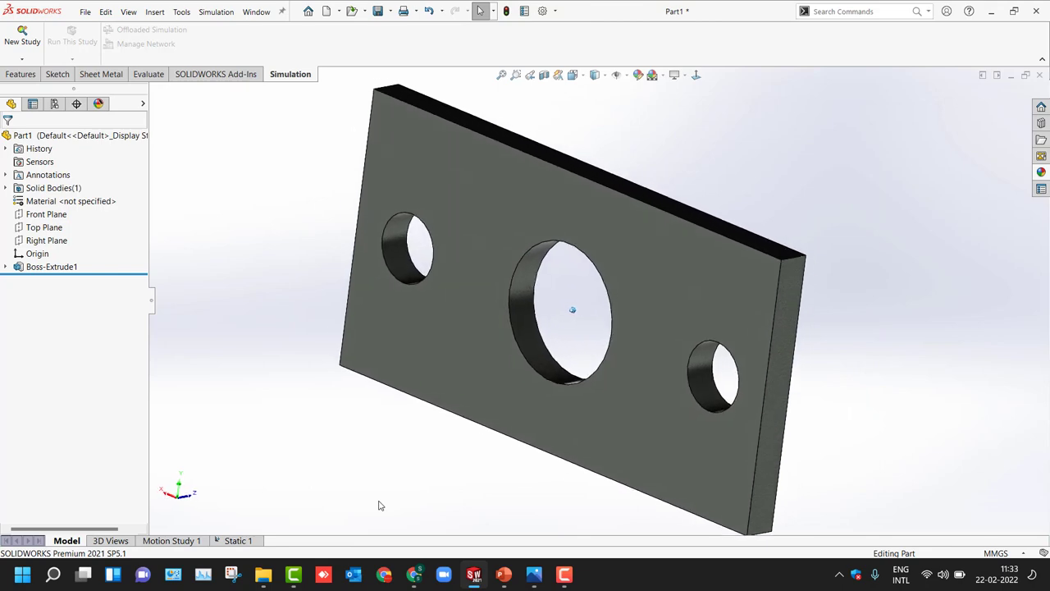
# Reach the Default Options Units page via Simulation > Options
pyautogui.click(215, 12)
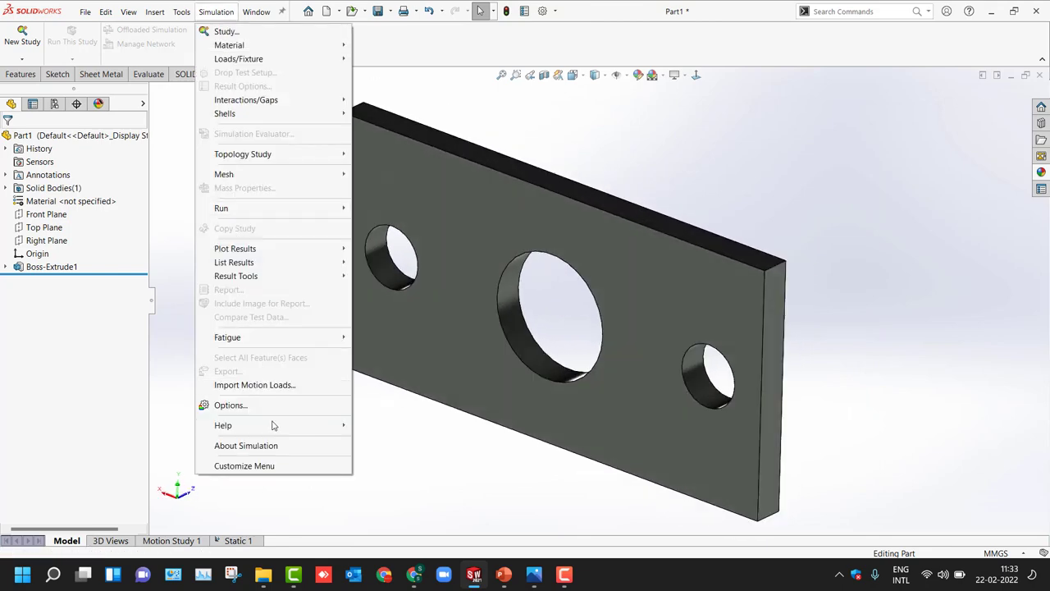
pyautogui.click(230, 403)
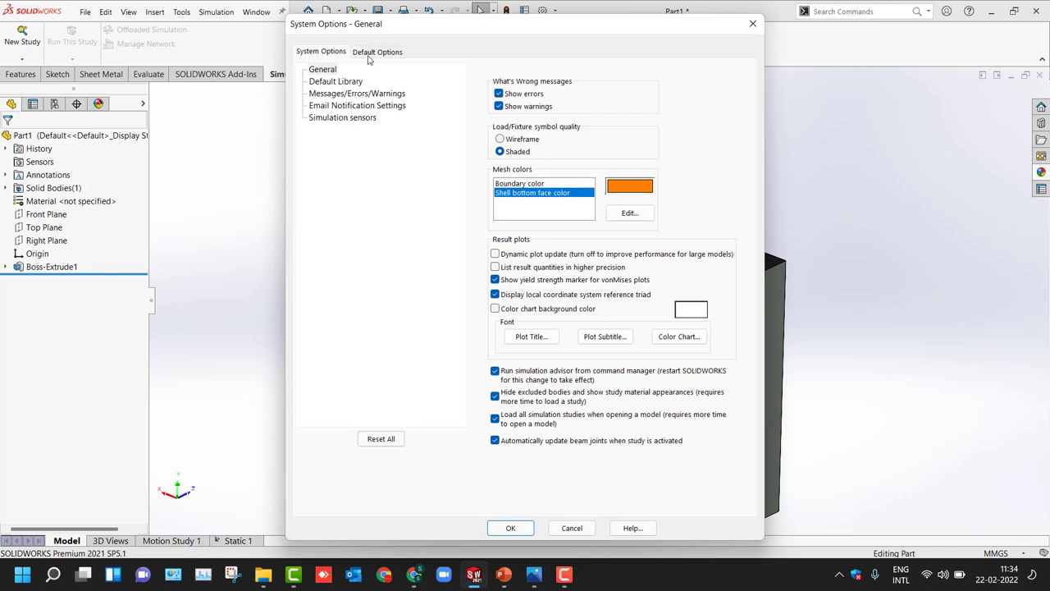
pyautogui.click(381, 51)
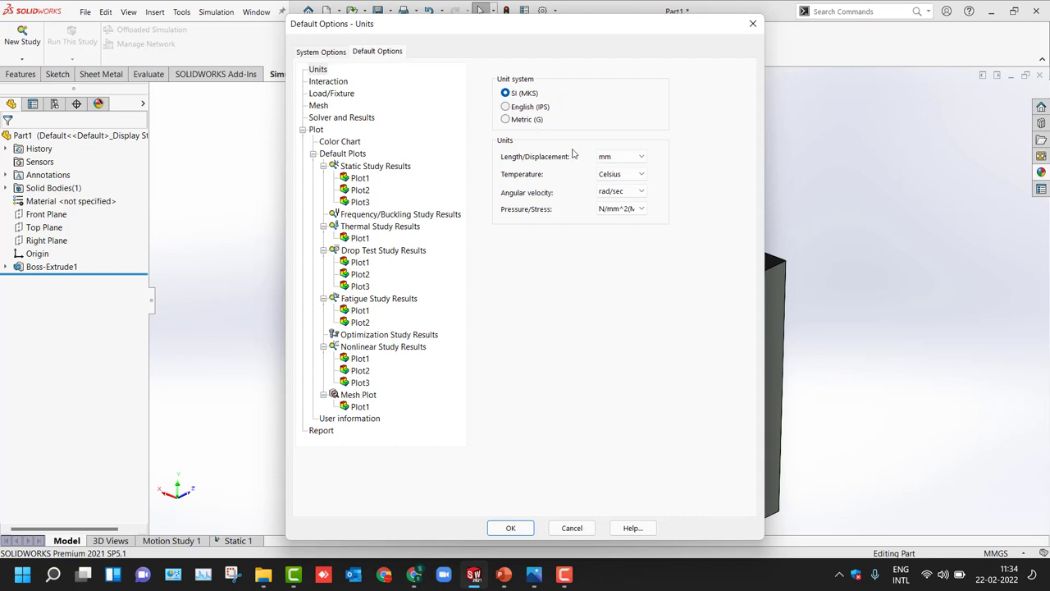
# Keep length in mm and stress in N/mm^2 (MPa), then go to Interaction defaults
pyautogui.click(640, 156)
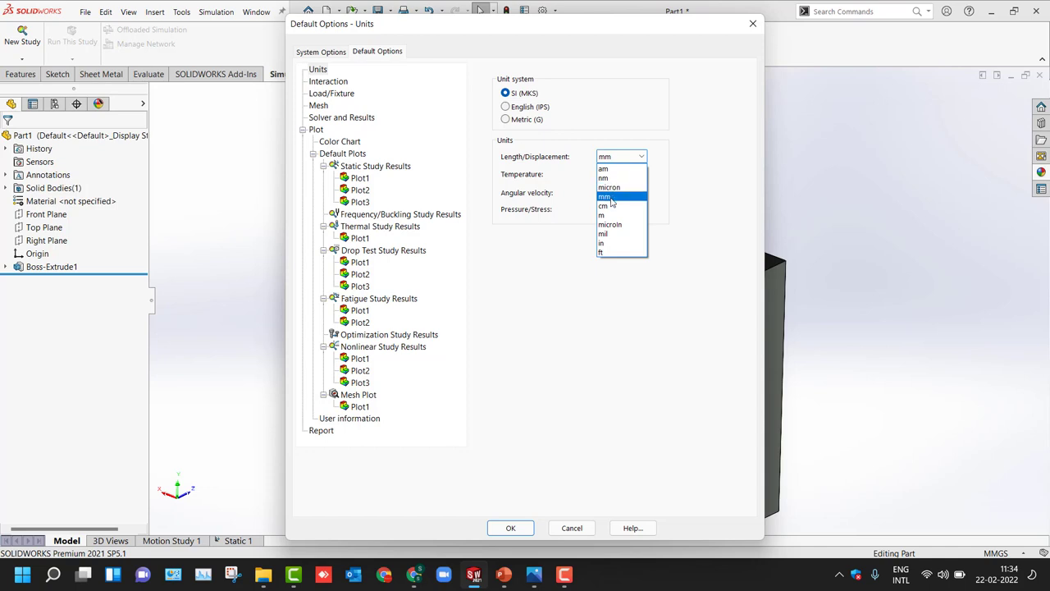
pyautogui.click(604, 197)
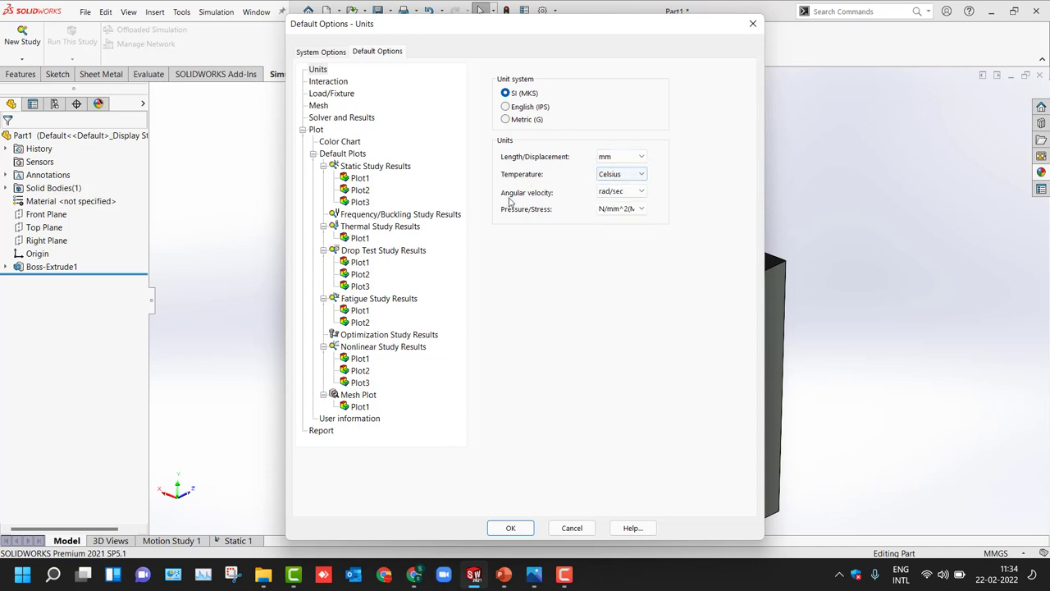
pyautogui.click(640, 208)
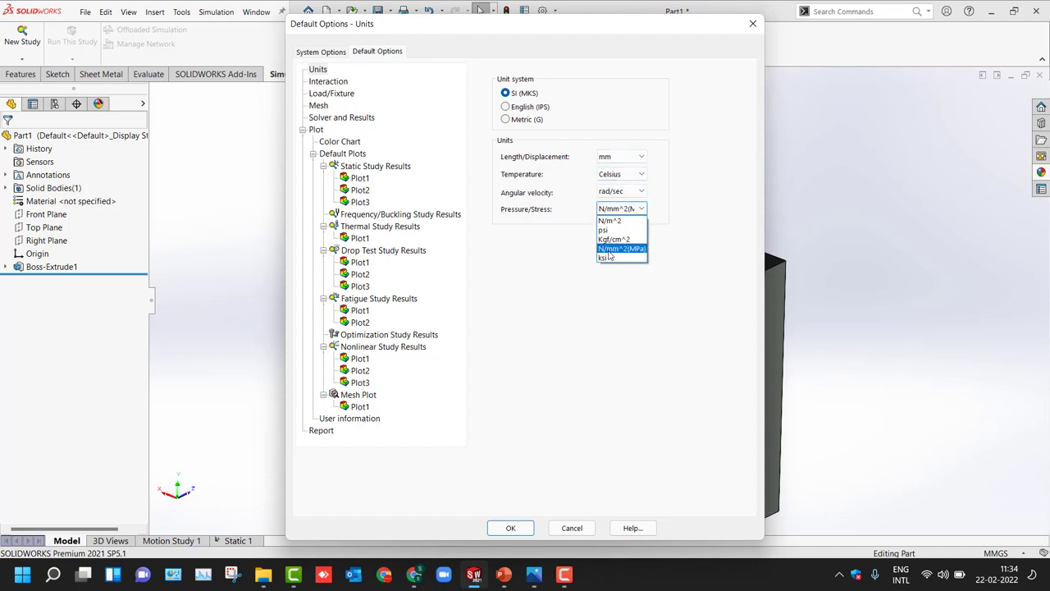
pyautogui.click(617, 248)
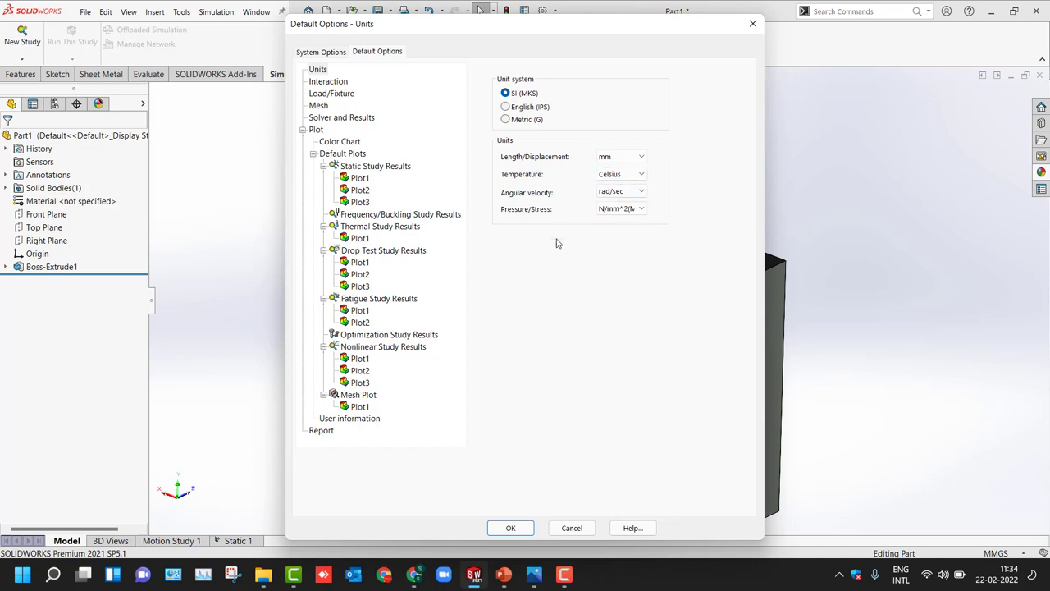
pyautogui.click(327, 82)
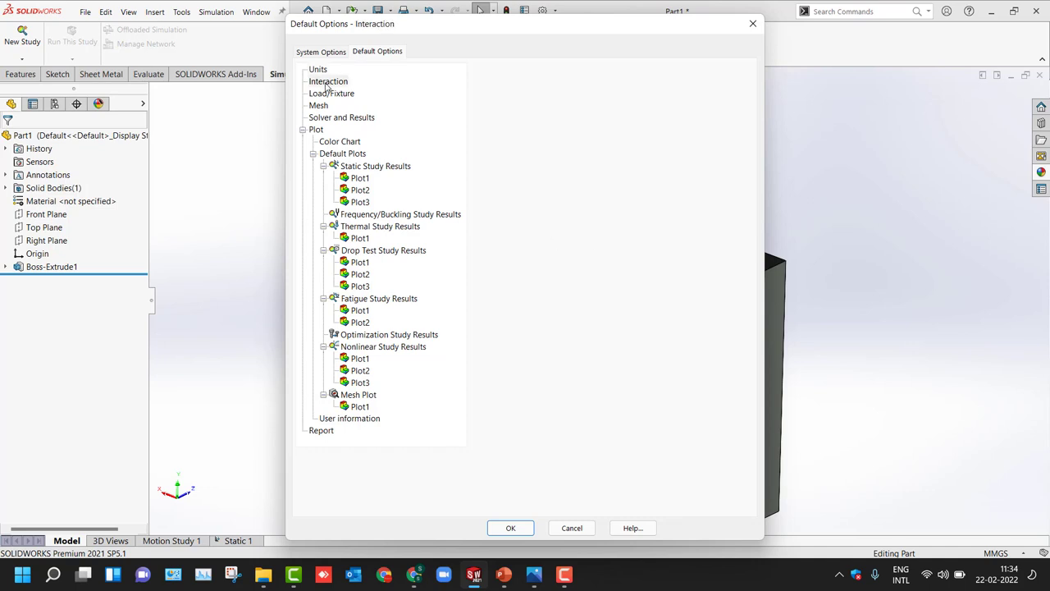
# Leave interactions bonded, surface to surface, and go to Load/Fixture defaults
pyautogui.click(326, 80)
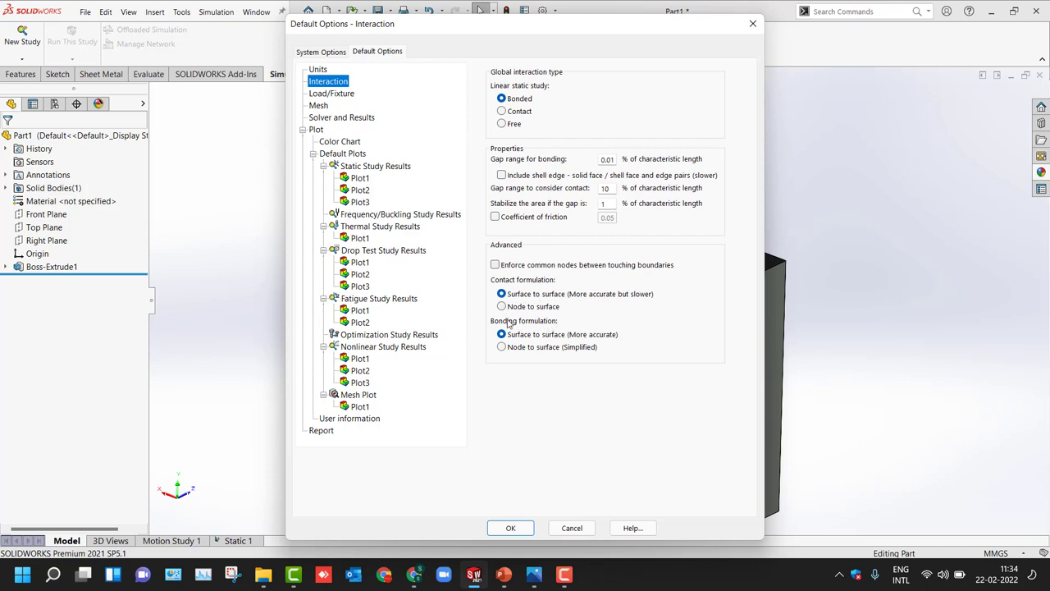
pyautogui.moveTo(522, 330)
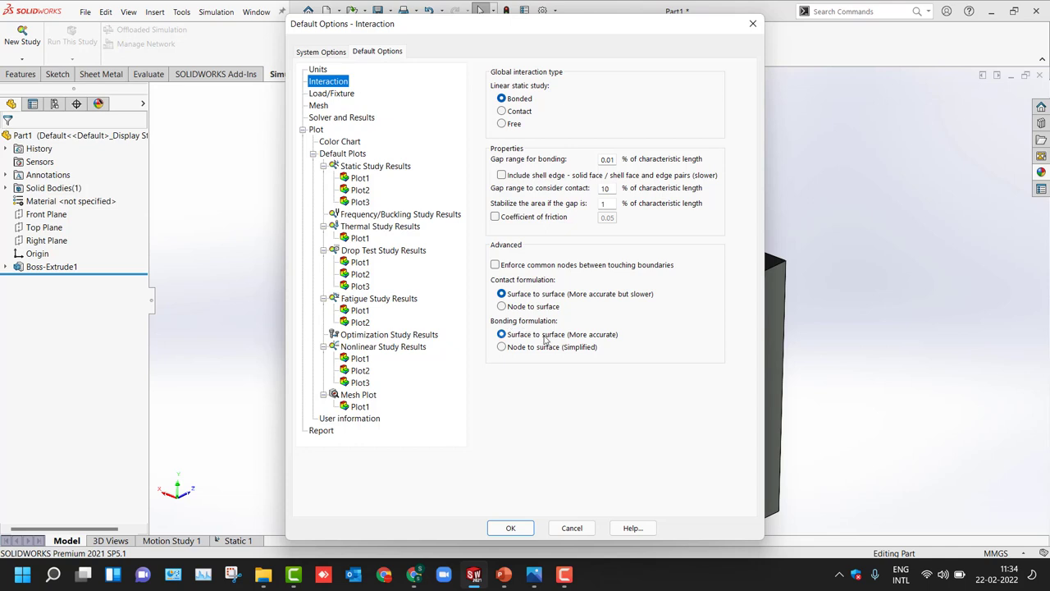
pyautogui.click(330, 92)
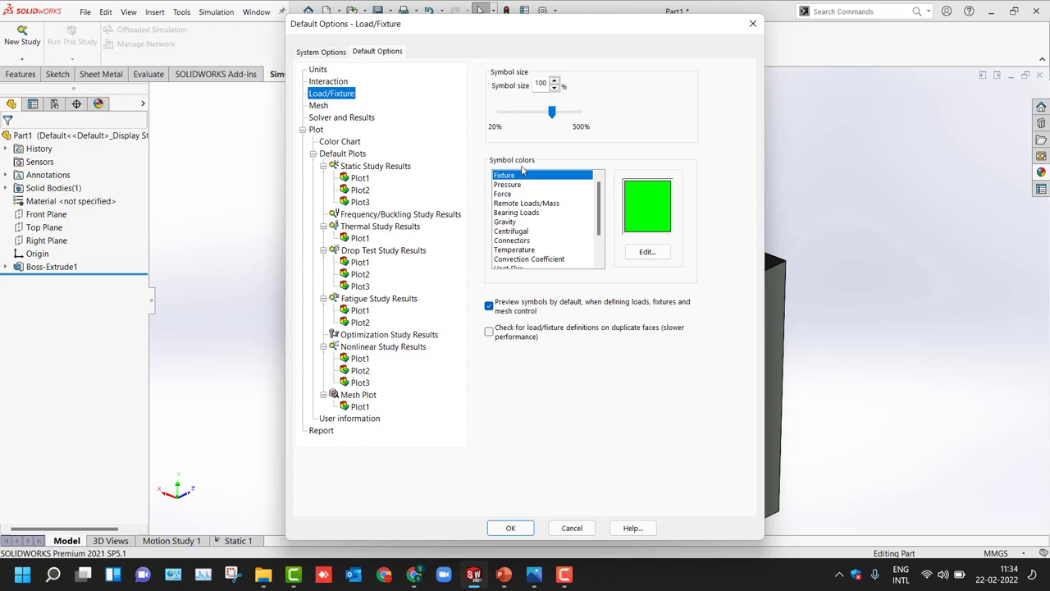
pyautogui.moveTo(517, 148)
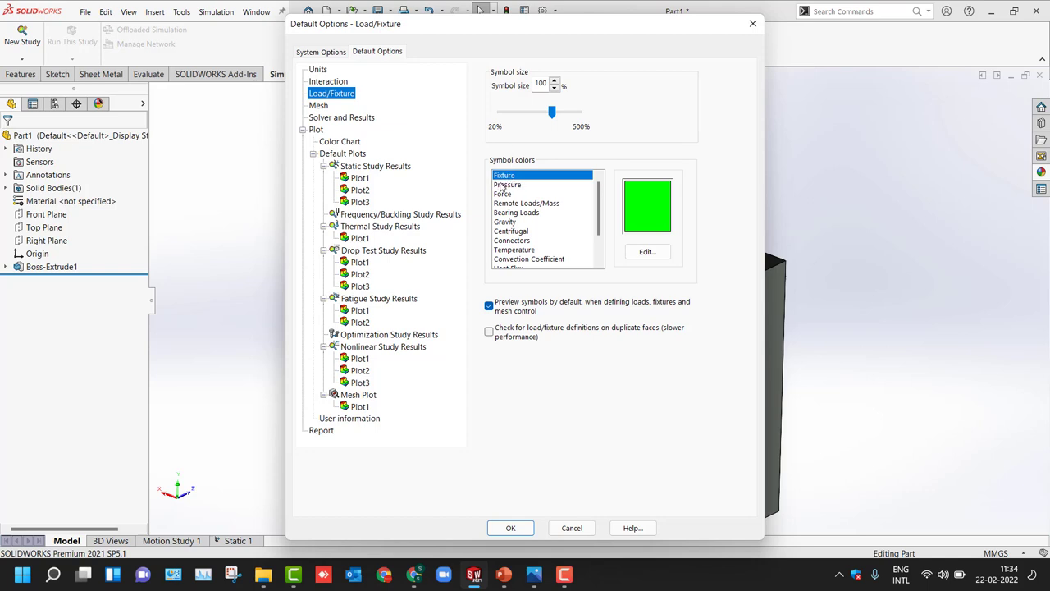
# Review Pressure (red) and Force (magenta) symbol colours, then go to Mesh defaults
pyautogui.click(505, 184)
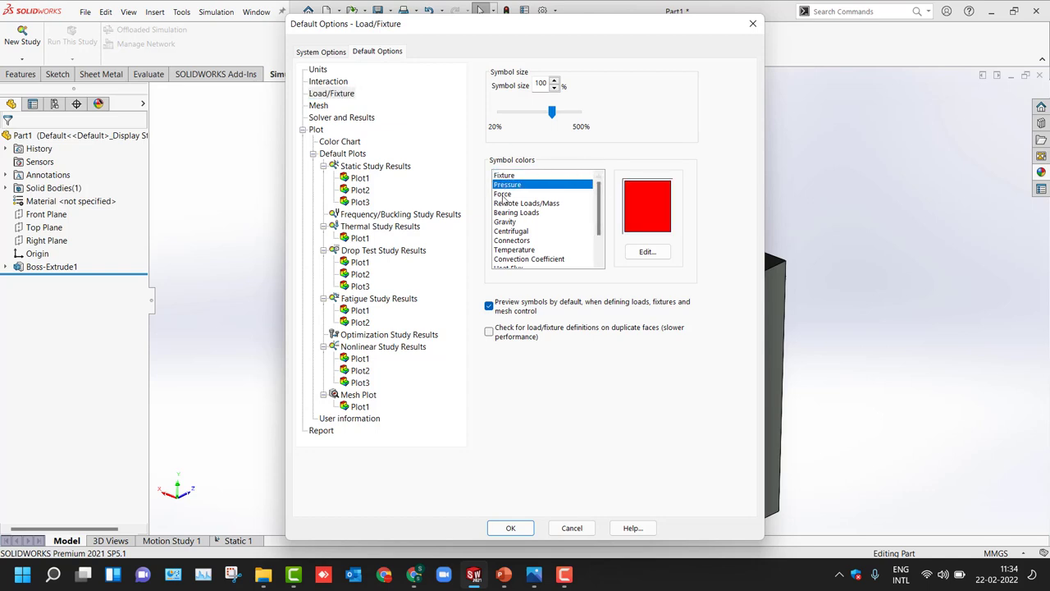
pyautogui.click(502, 194)
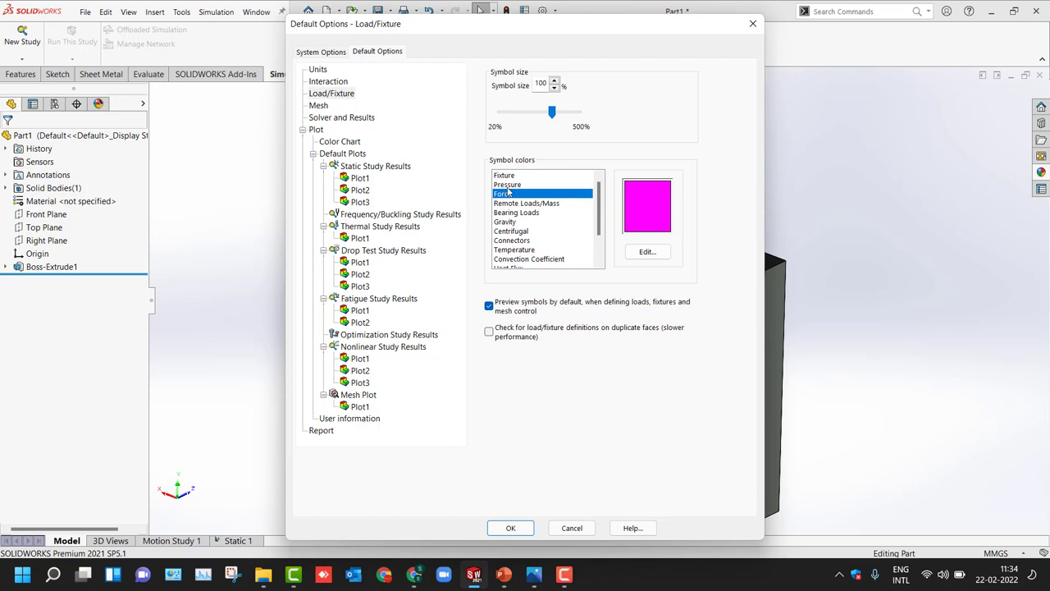
pyautogui.click(319, 105)
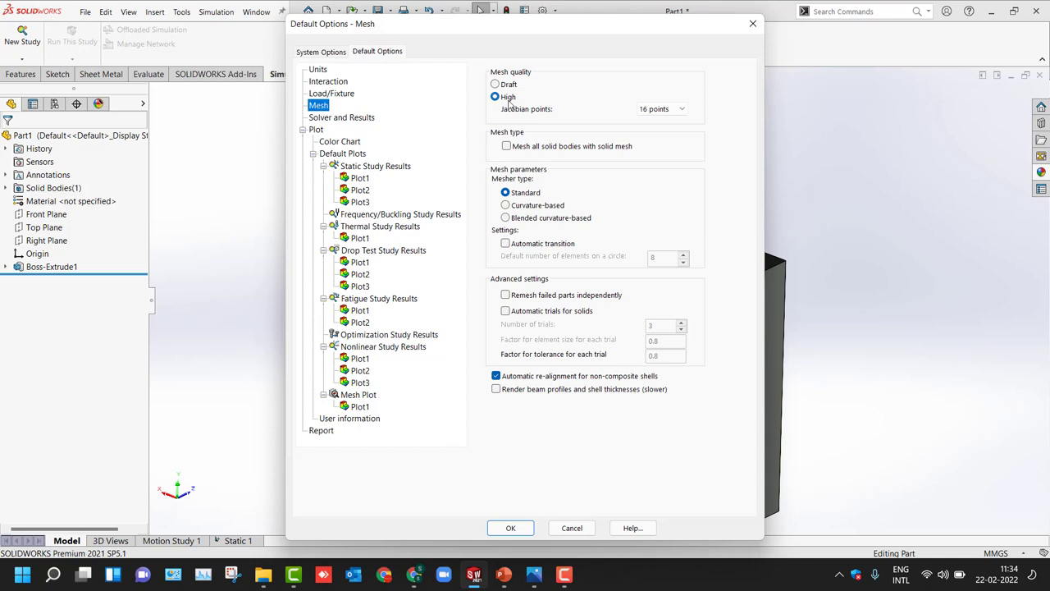
# Keep 16 Jacobian points, use blended curvature-based mesher, remesh failed parts, render beam profiles and shell thicknesses
pyautogui.click(686, 108)
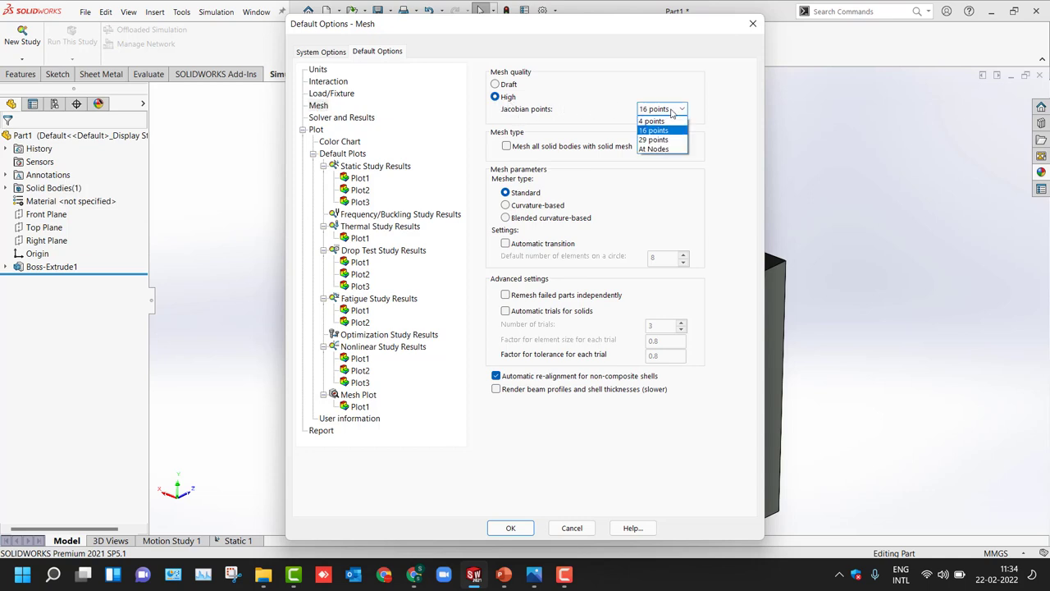
pyautogui.click(653, 129)
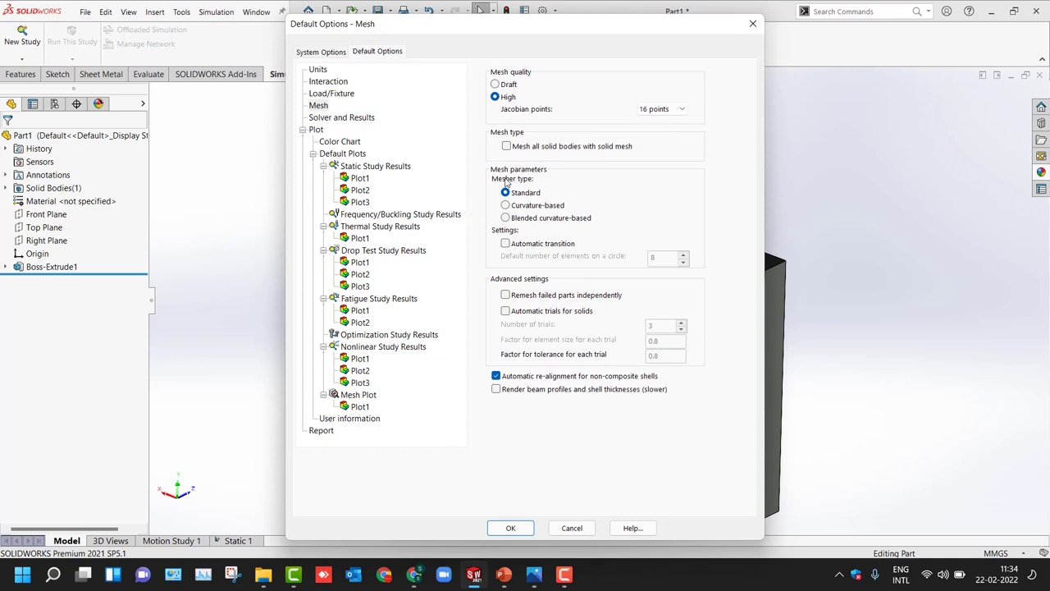
pyautogui.click(504, 217)
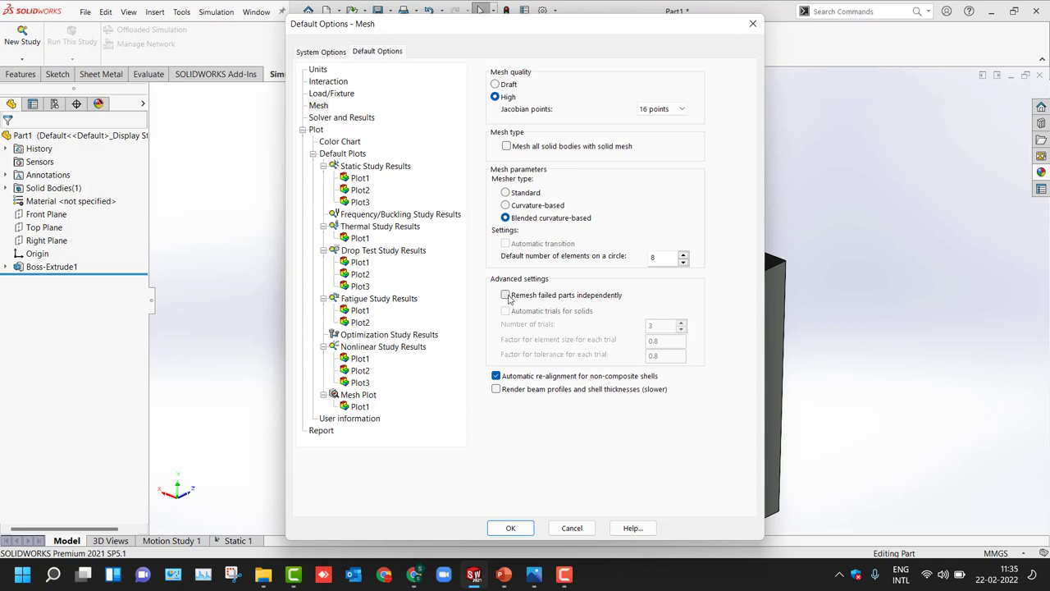
pyautogui.click(505, 295)
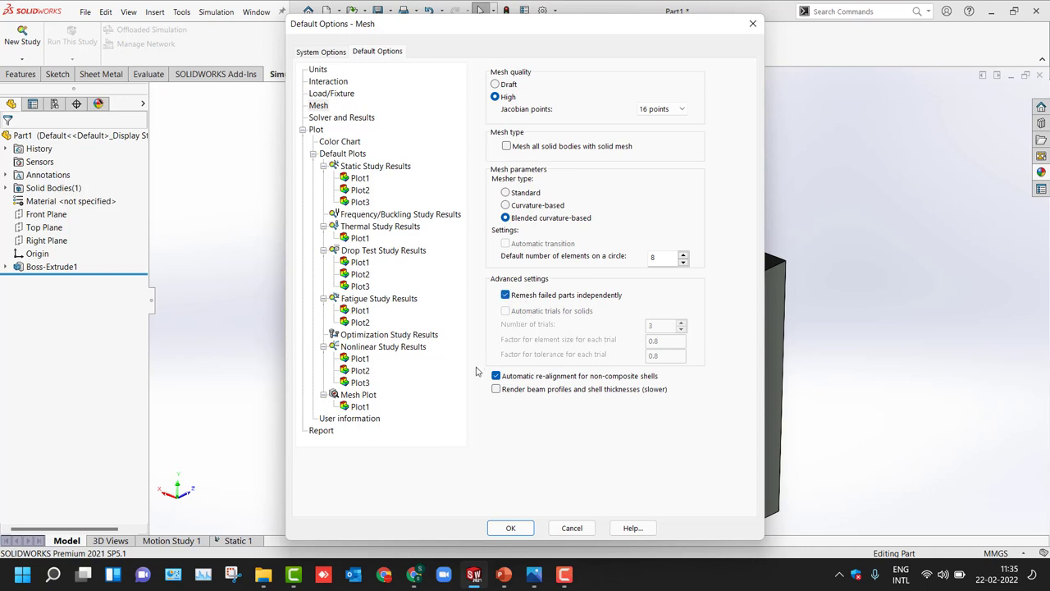
pyautogui.moveTo(473, 384)
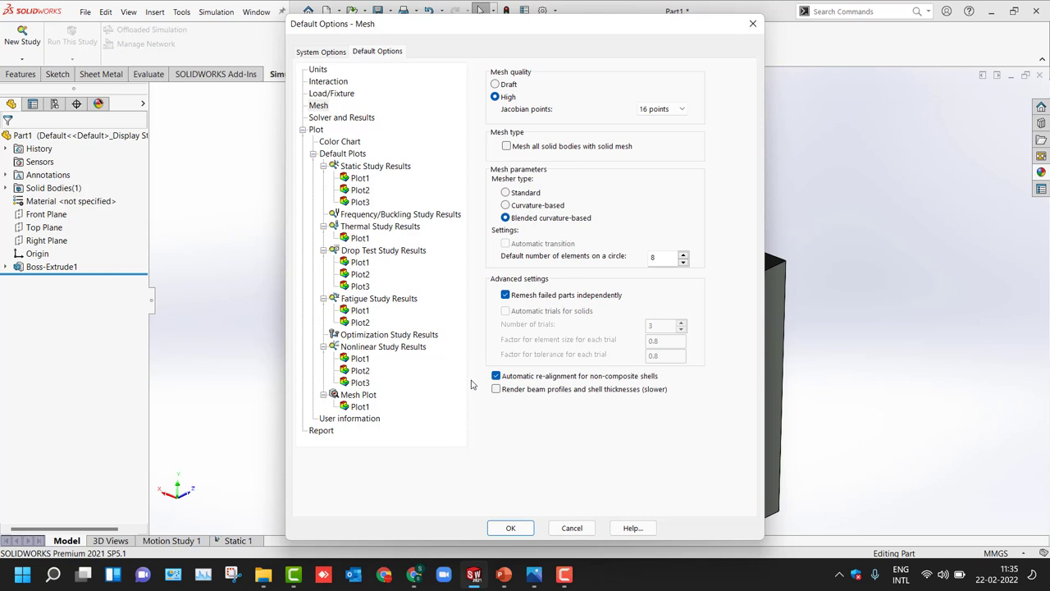
pyautogui.moveTo(452, 311)
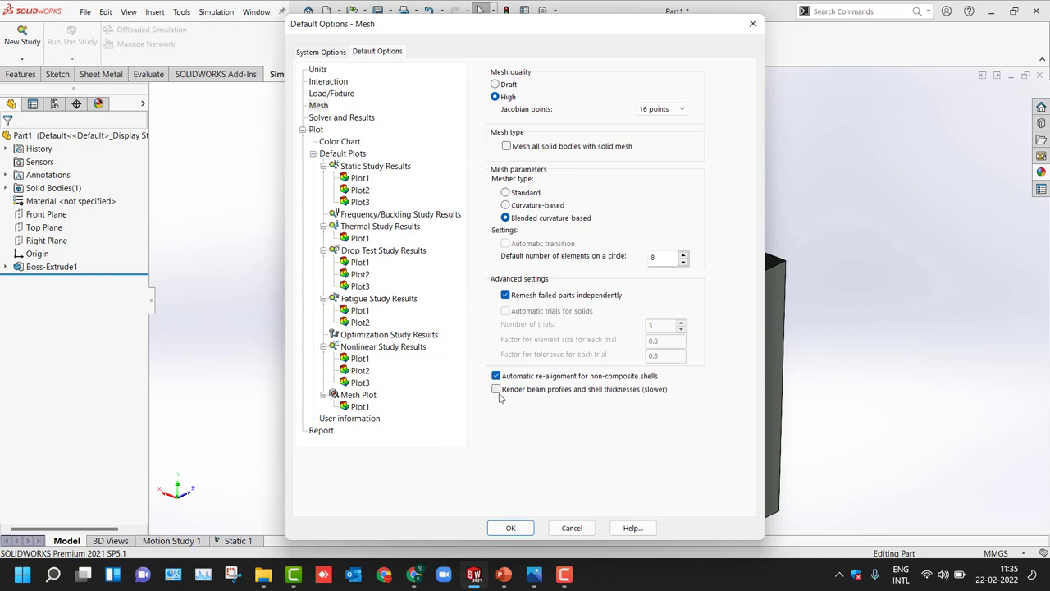
pyautogui.click(496, 389)
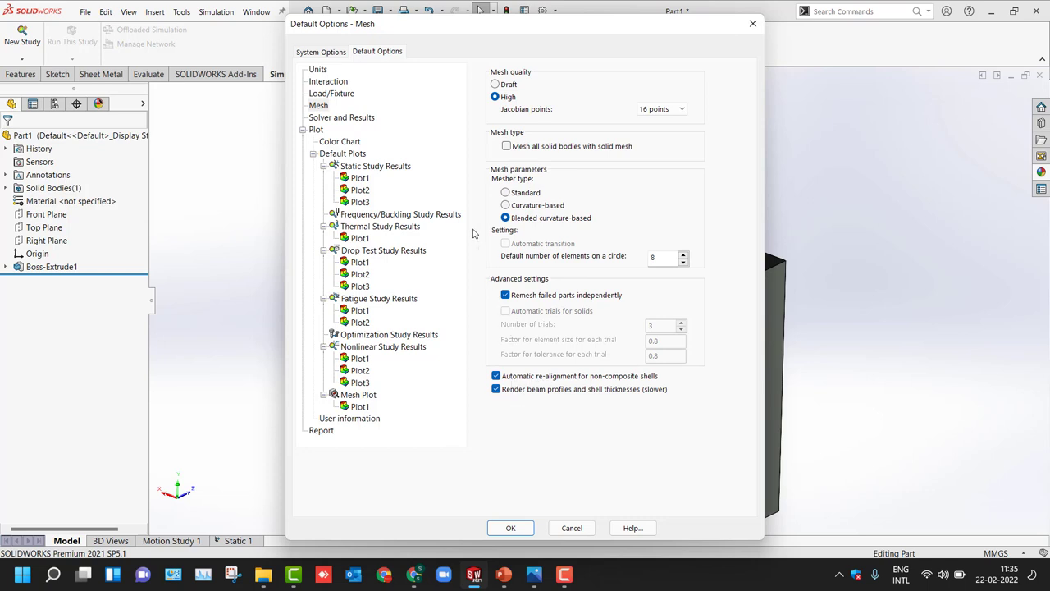
pyautogui.click(341, 117)
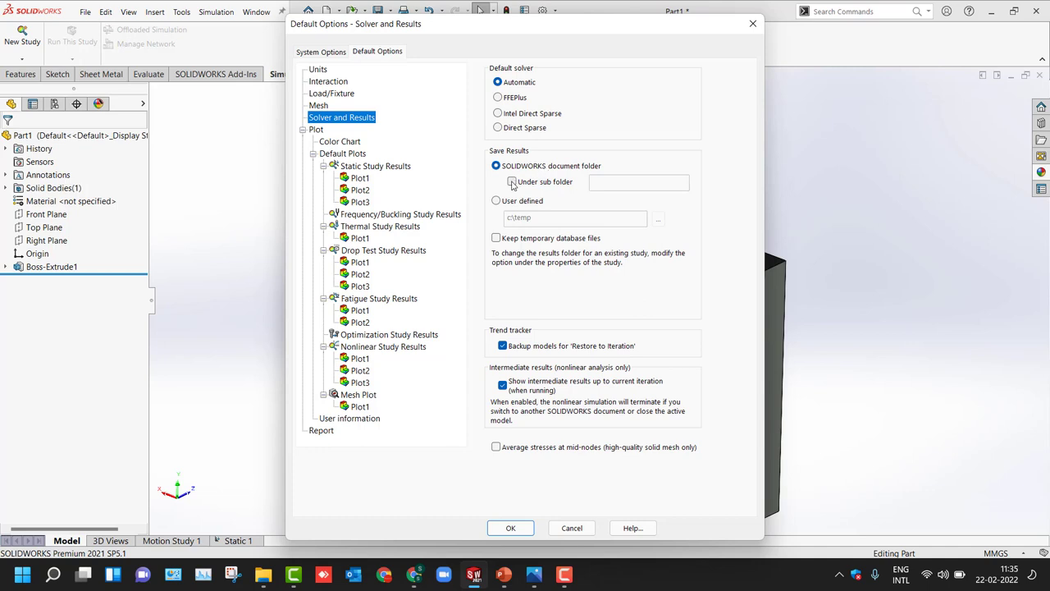
# Leave Solver and Results defaults as set and go to the Color Chart page
pyautogui.click(503, 180)
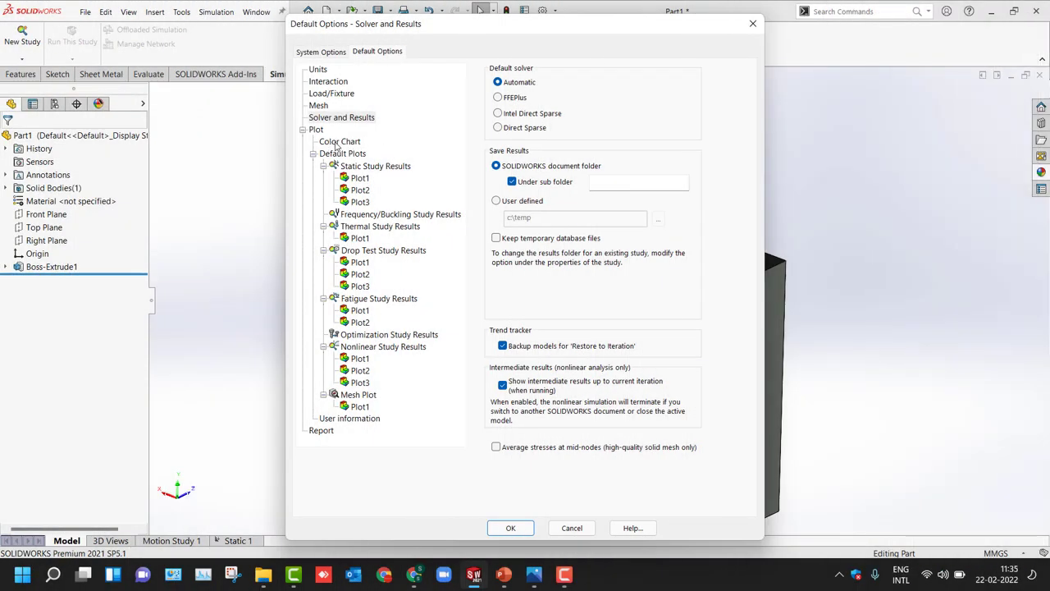
pyautogui.click(338, 141)
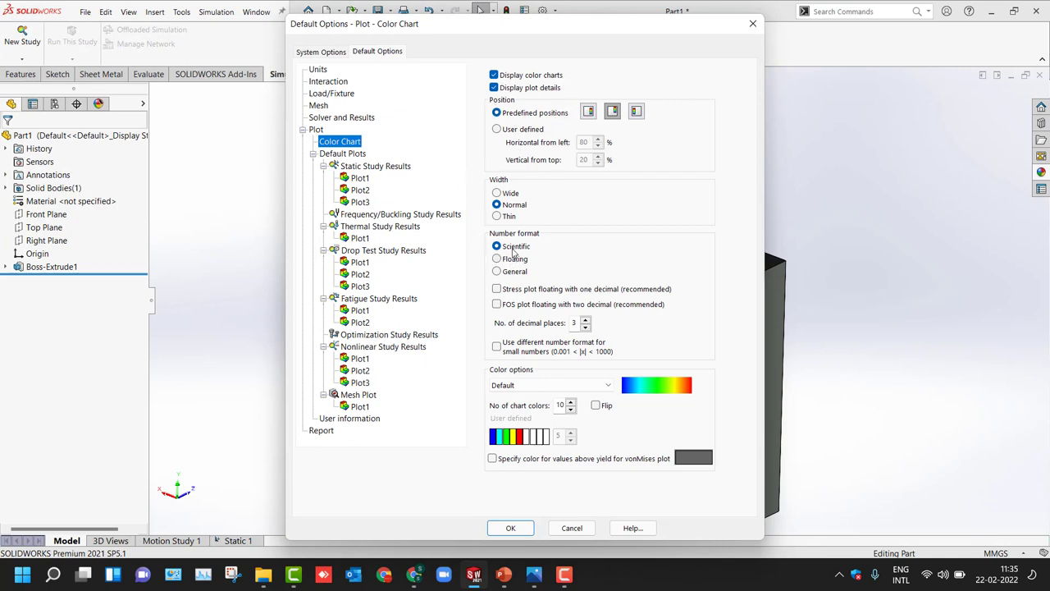
# Use general number format with 1000 separator and keep the Default colour palette after trying others
pyautogui.click(497, 273)
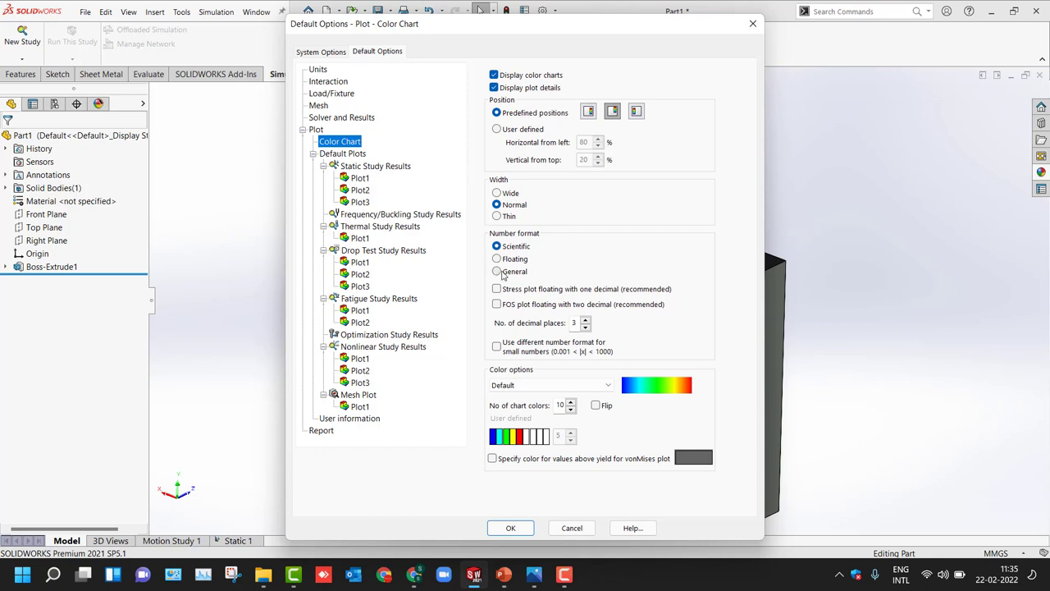
pyautogui.click(495, 272)
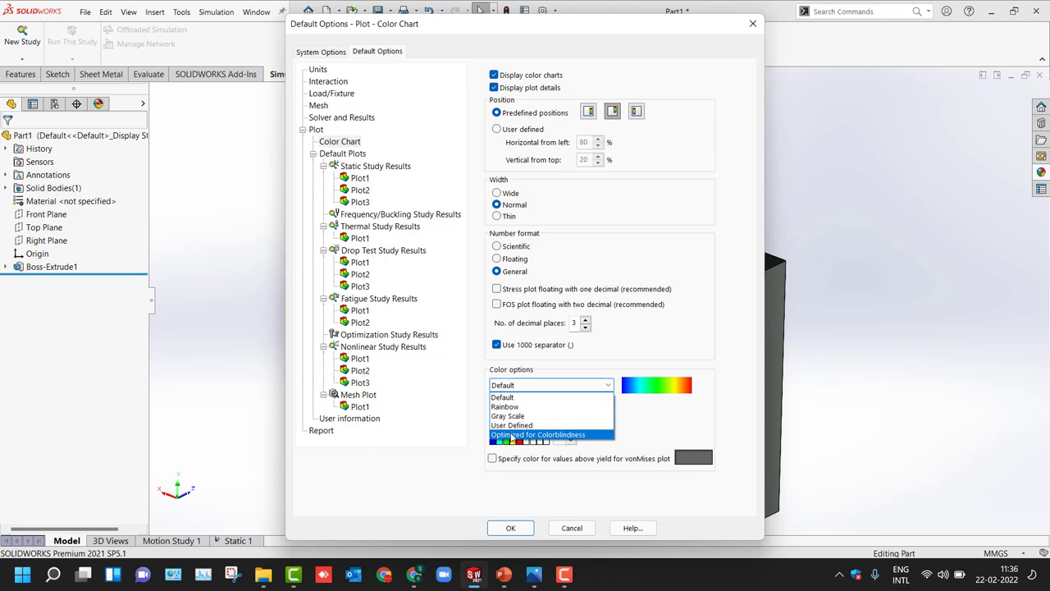
pyautogui.click(535, 434)
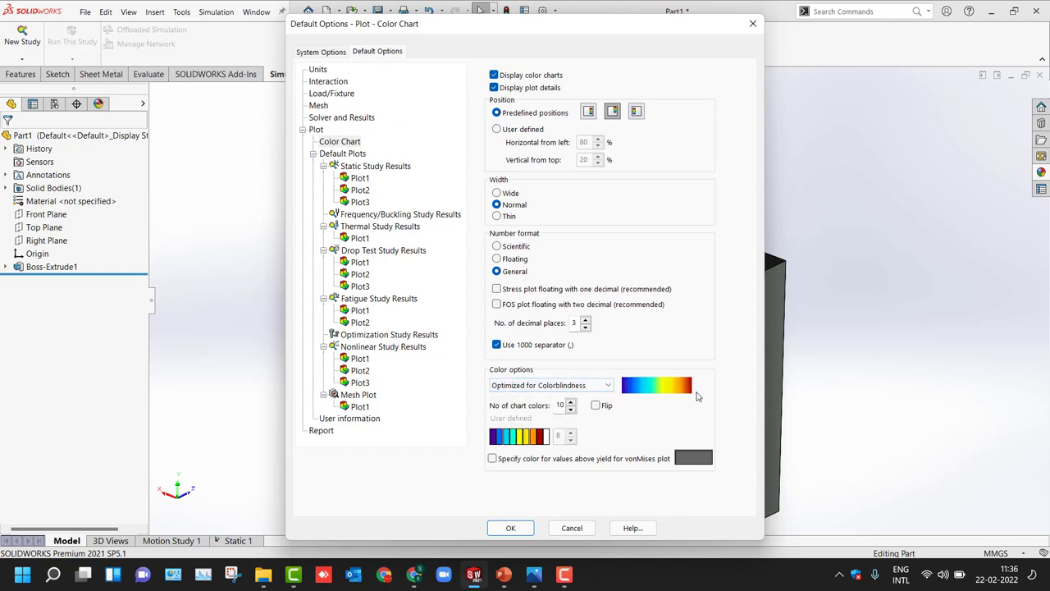
pyautogui.moveTo(629, 394)
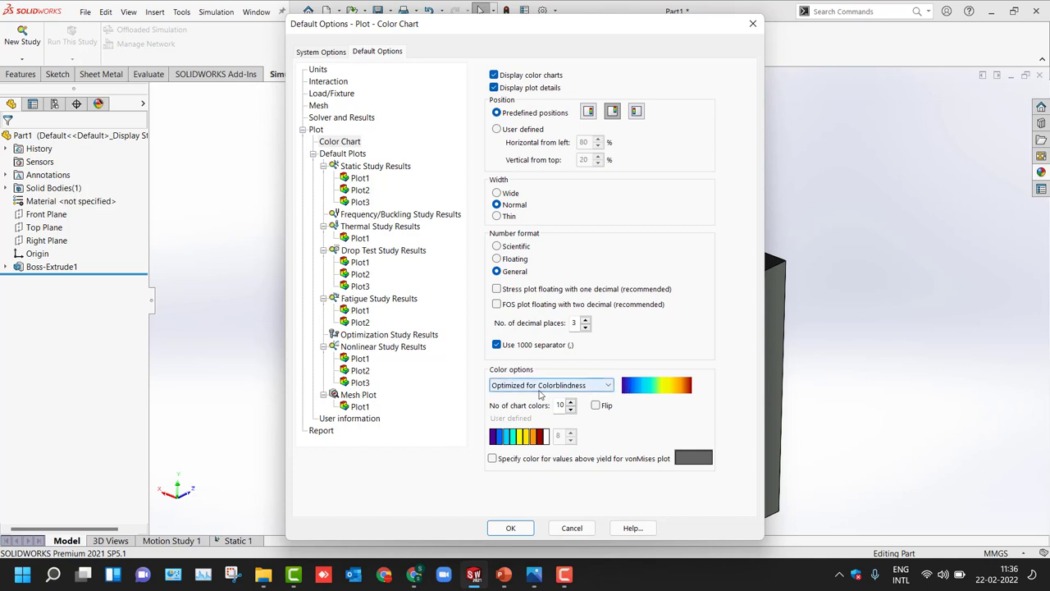
pyautogui.click(550, 384)
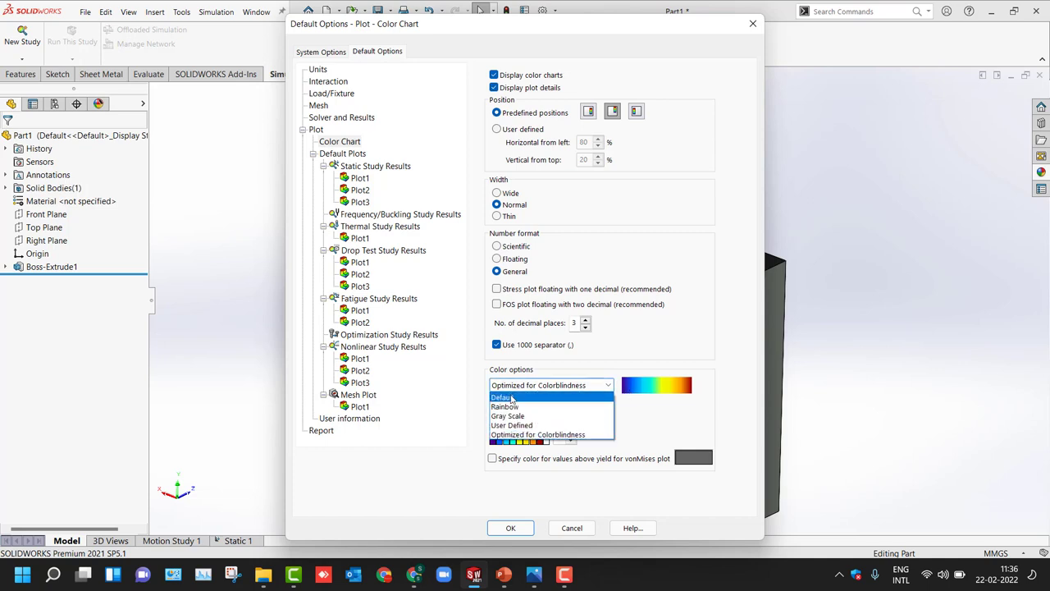
pyautogui.moveTo(509, 415)
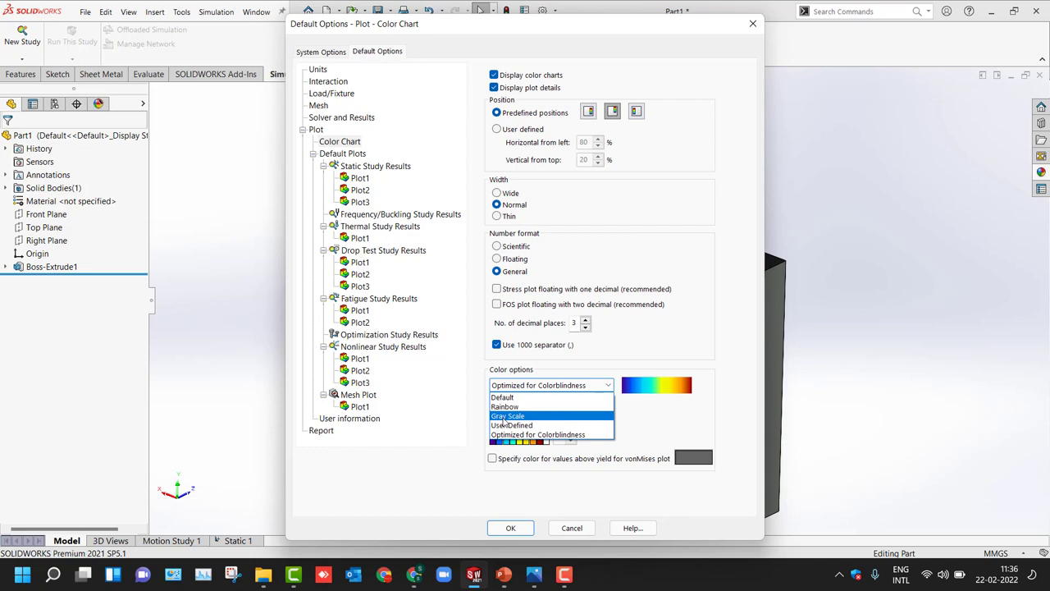
pyautogui.click(509, 415)
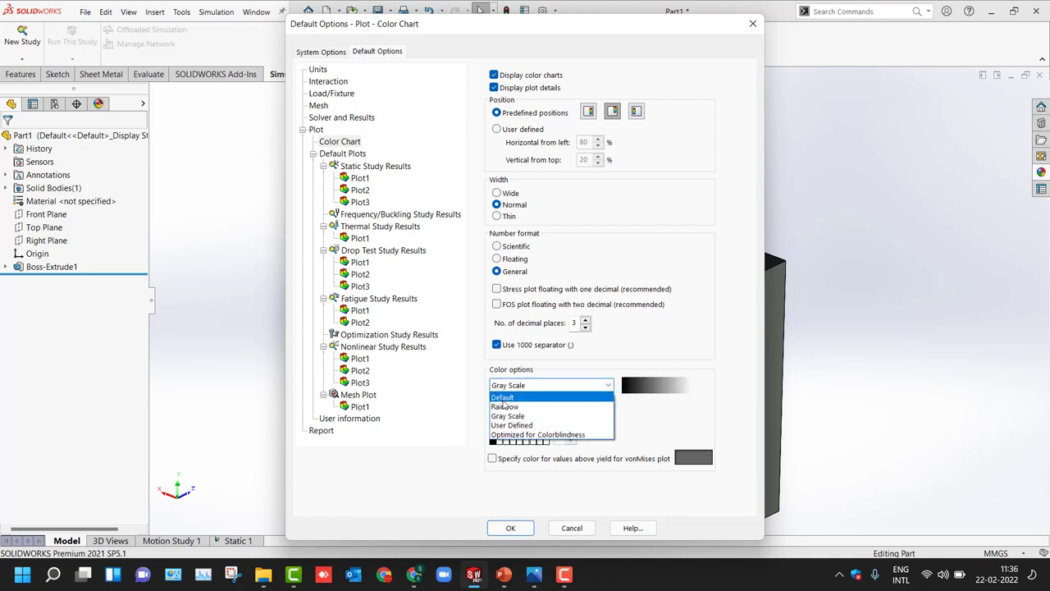
pyautogui.click(505, 407)
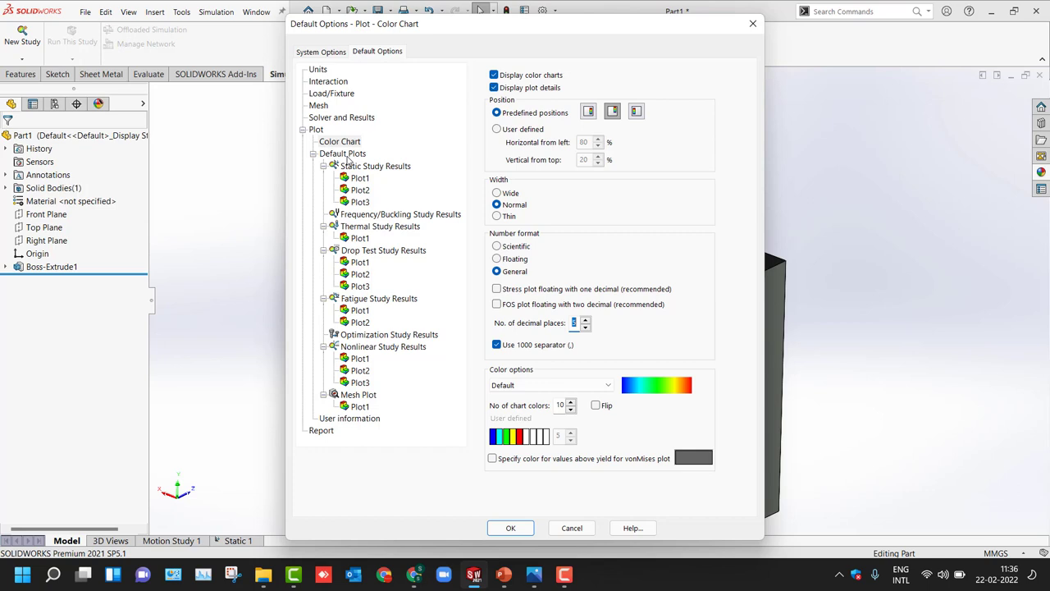
pyautogui.click(358, 178)
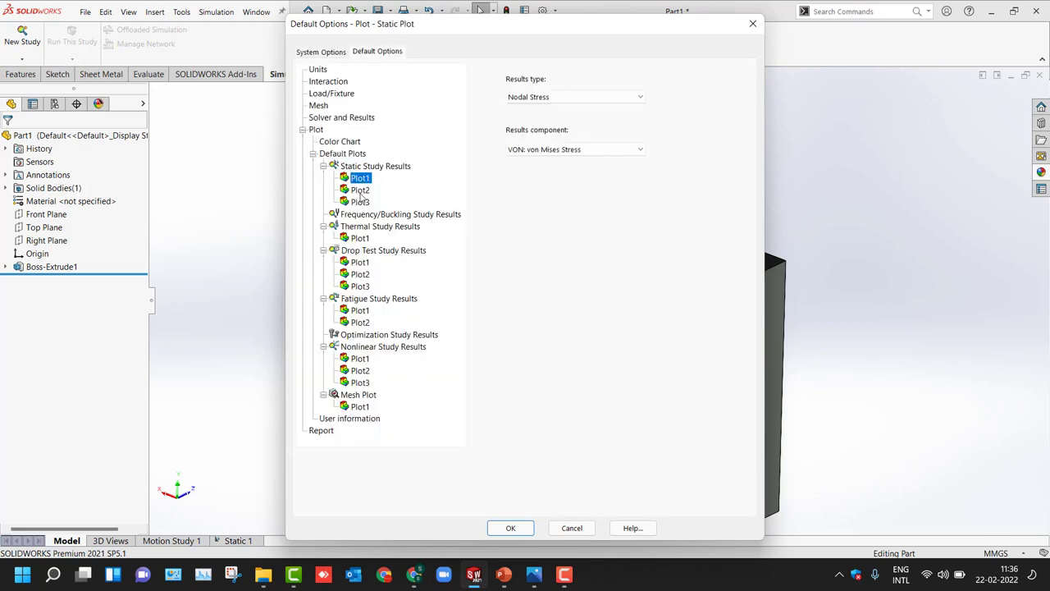
# Add a fourth default static plot showing Factor of Safety and apply the options
pyautogui.click(358, 202)
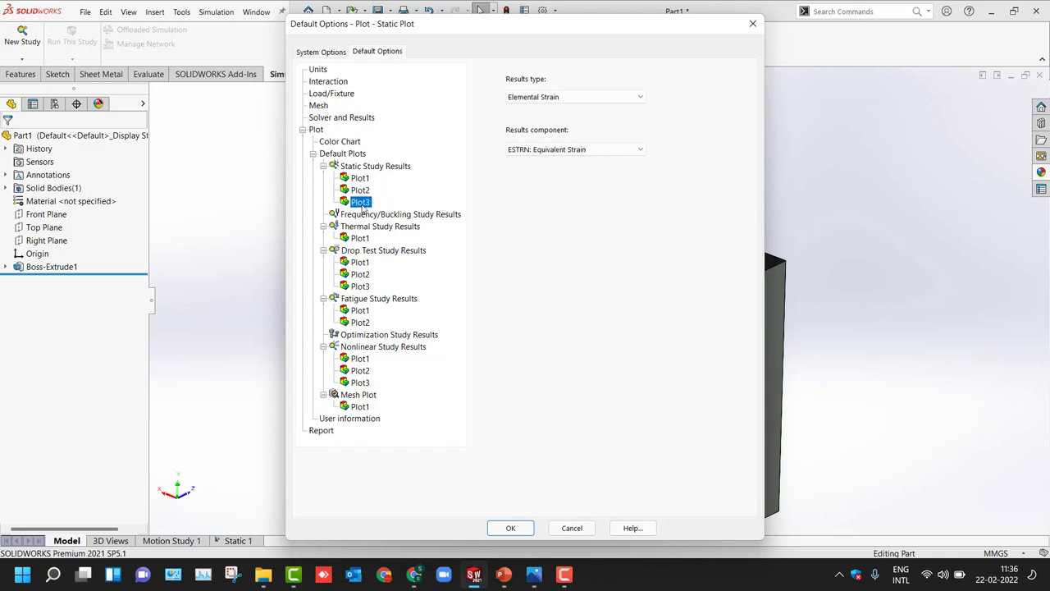
pyautogui.click(358, 177)
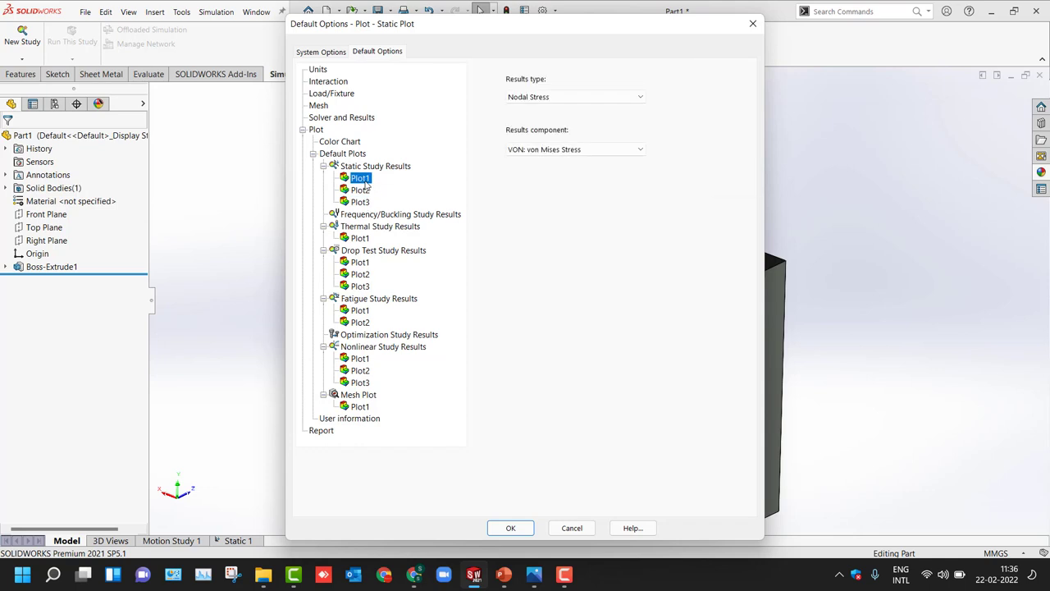
pyautogui.rightClick(358, 177)
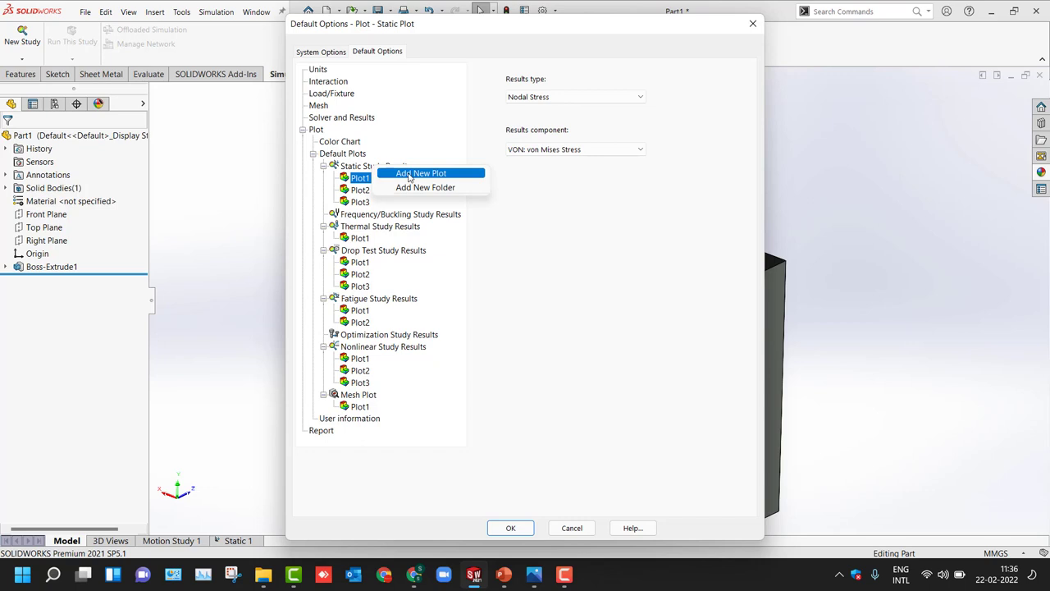
pyautogui.click(418, 174)
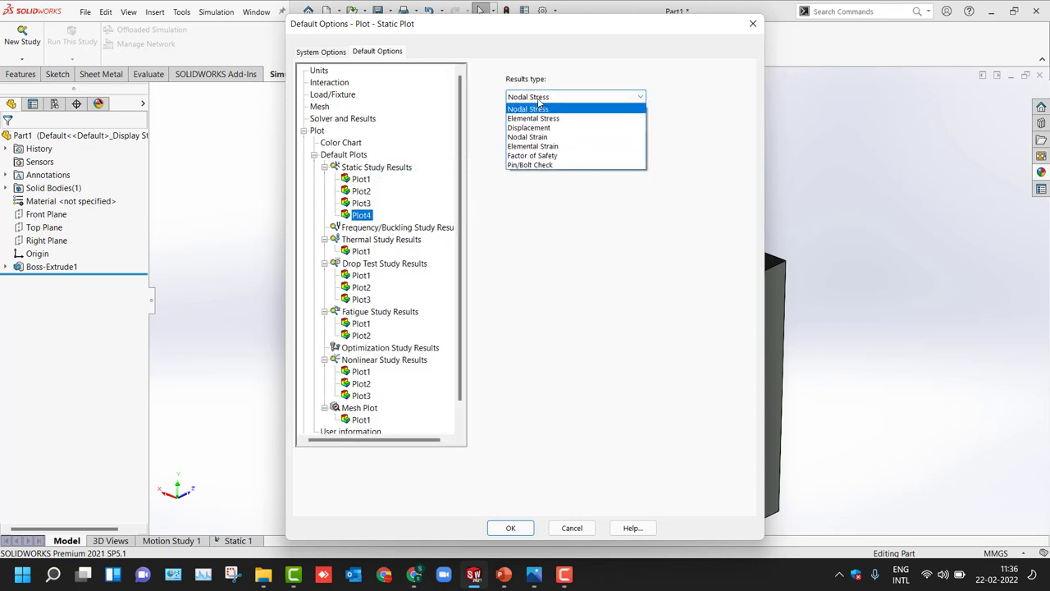
pyautogui.click(532, 154)
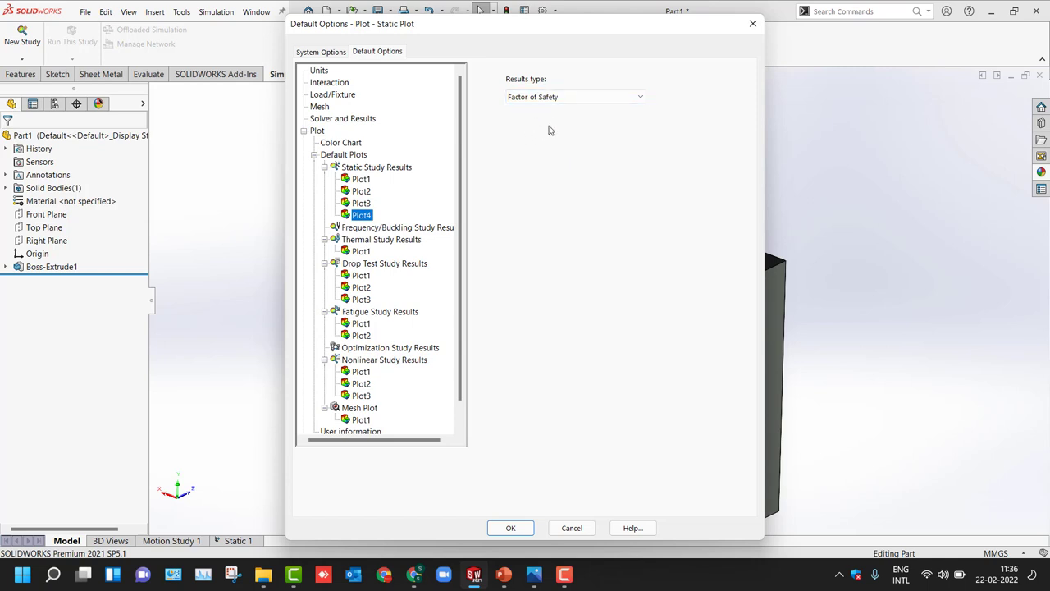
pyautogui.moveTo(545, 138)
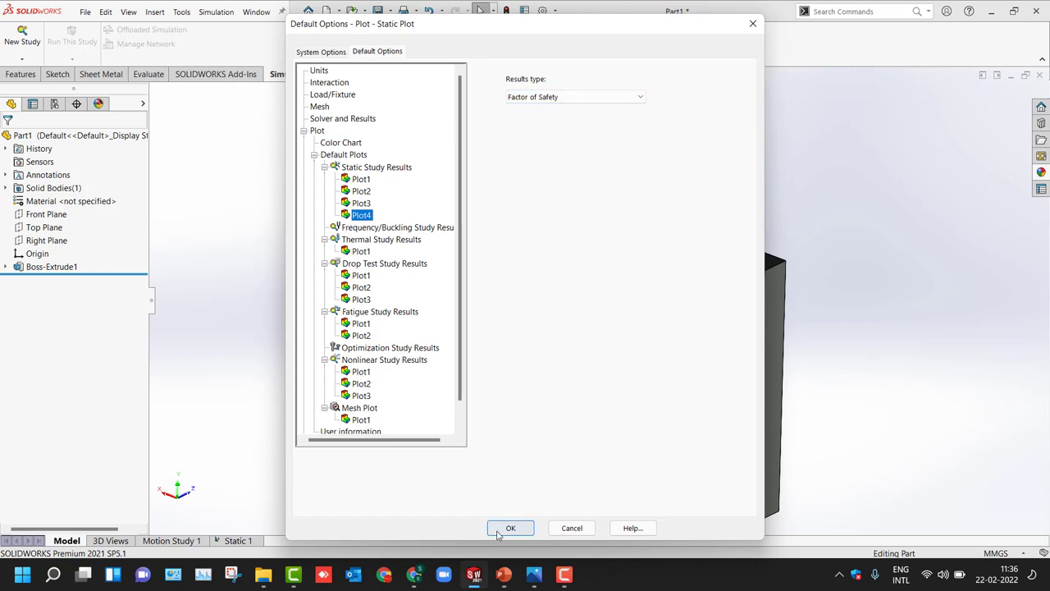
pyautogui.click(510, 528)
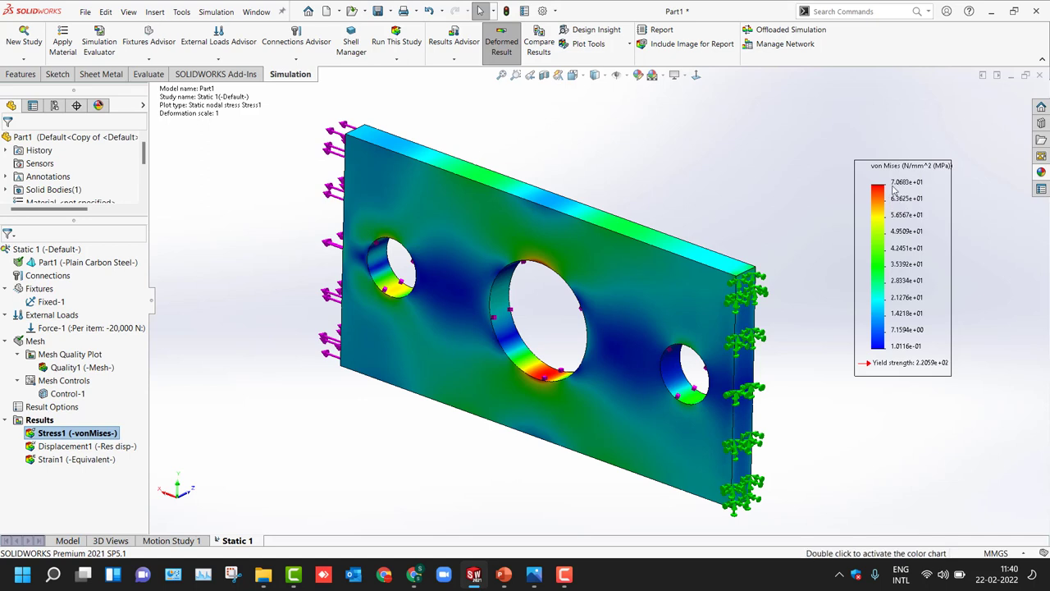
# Edit the Stress1 plot definition, keeping von Mises stress in N/mm^2 (MPa)
pyautogui.rightClick(895, 189)
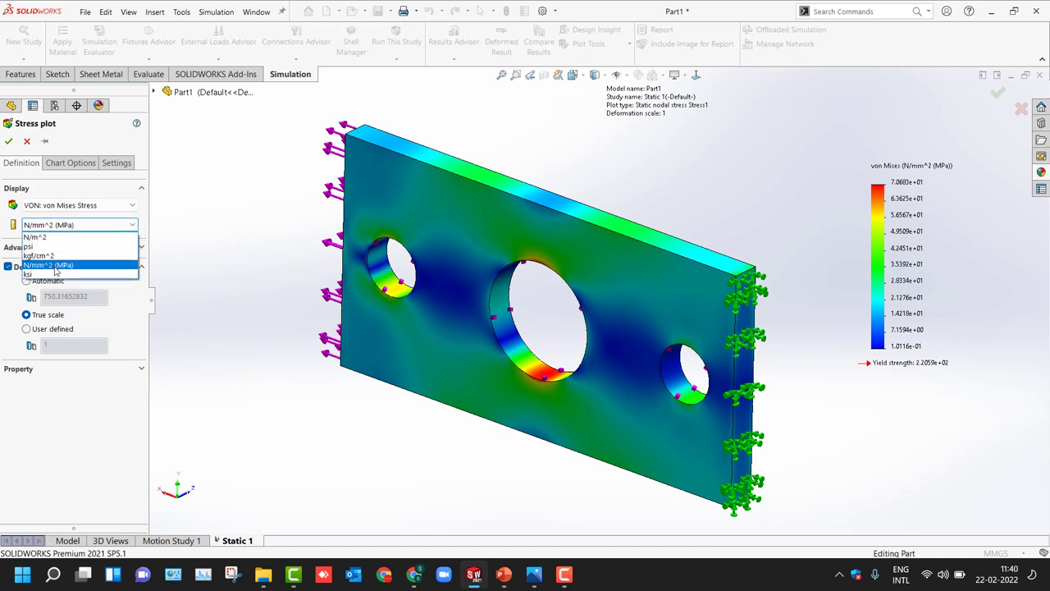
pyautogui.click(46, 266)
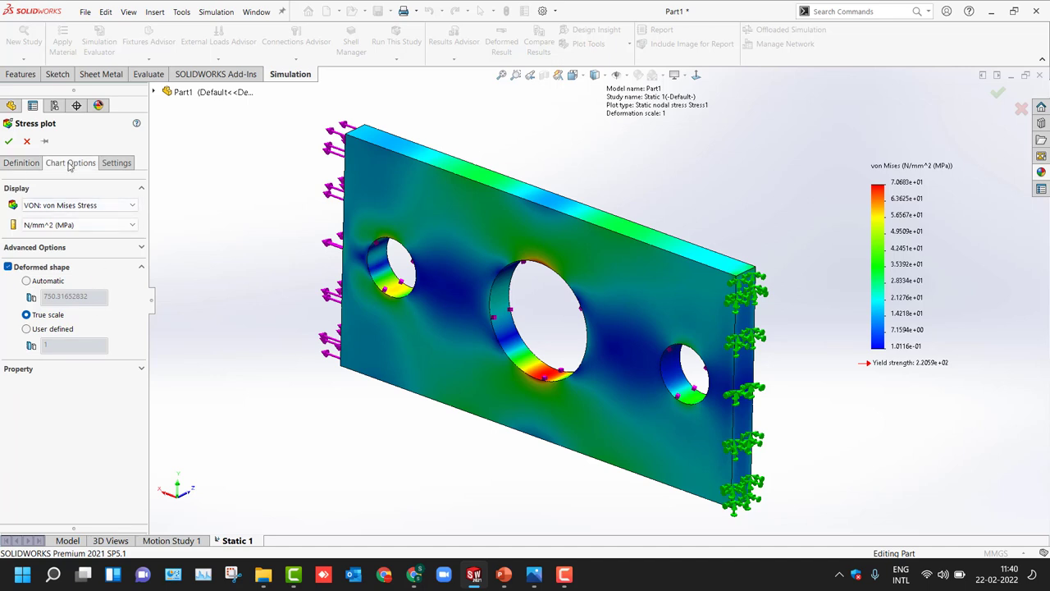
# In Chart Options show min and max annotations and use general legend number format
pyautogui.click(69, 162)
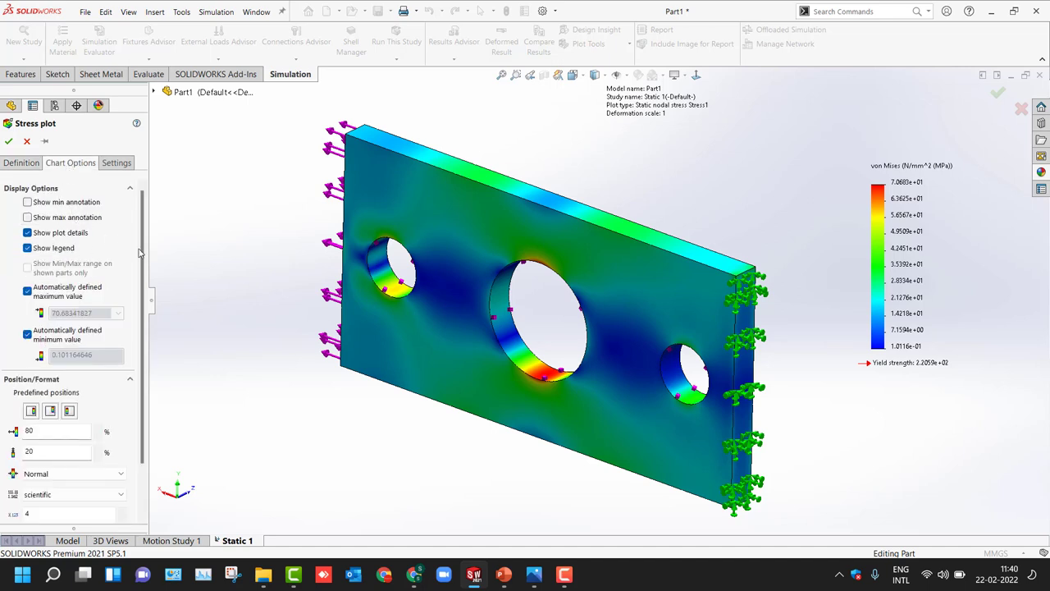
pyautogui.click(26, 201)
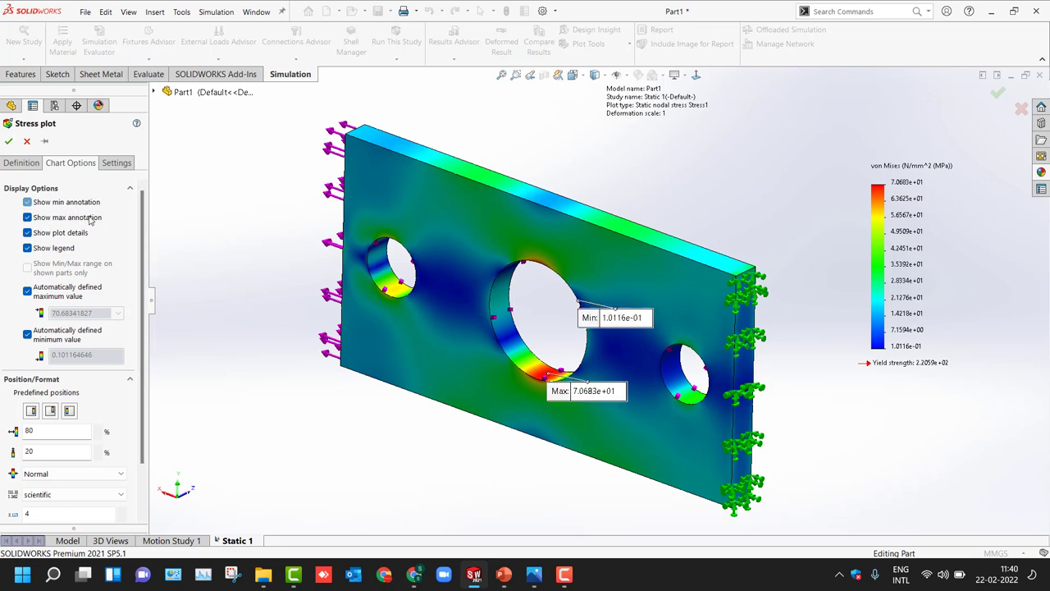
pyautogui.scroll(-3)
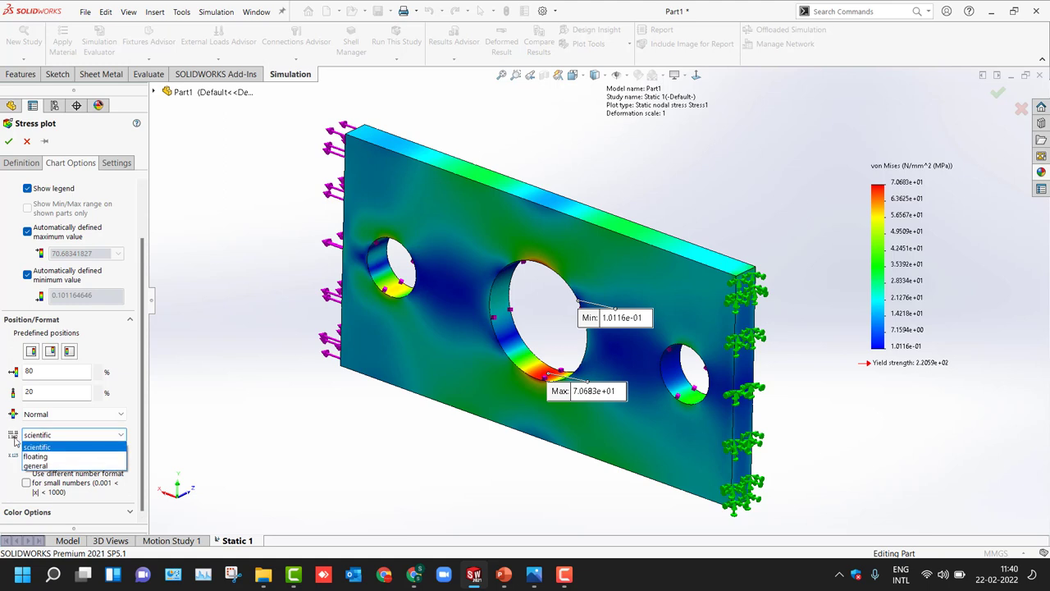
pyautogui.click(36, 453)
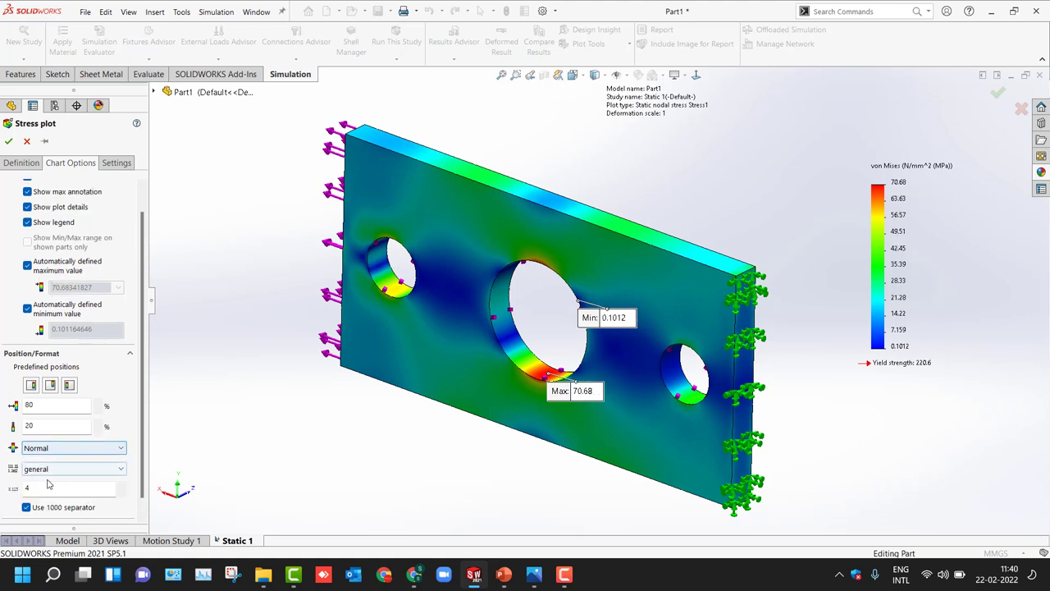